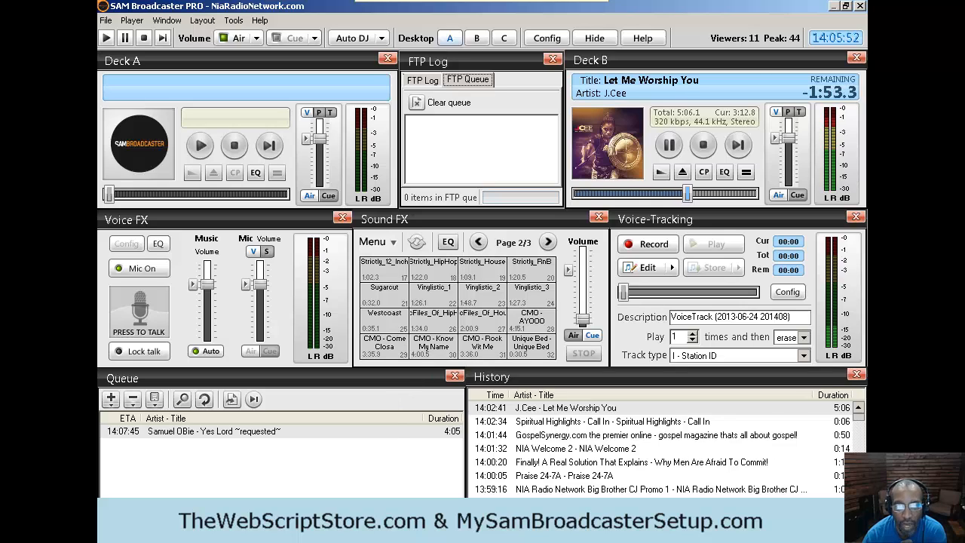
mouse_move(422, 489)
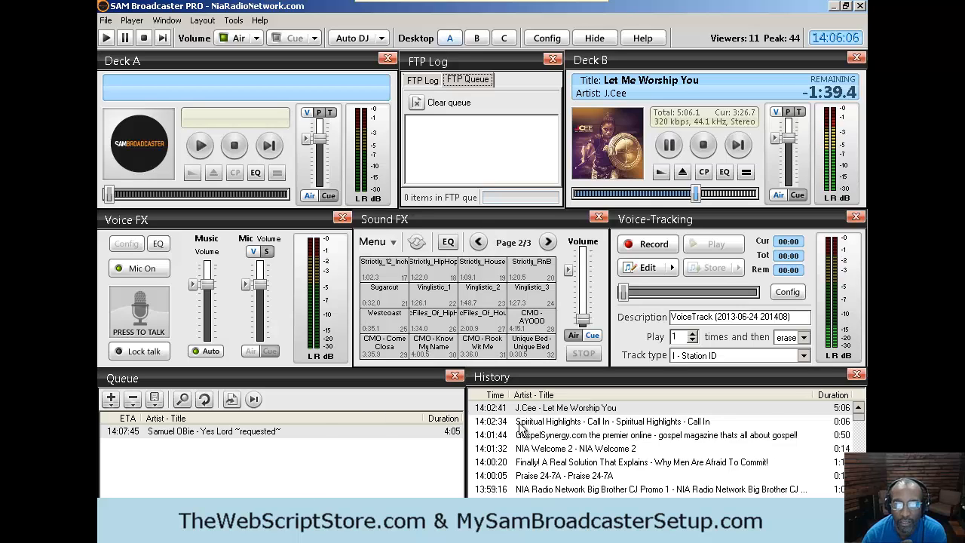
mouse_move(308, 460)
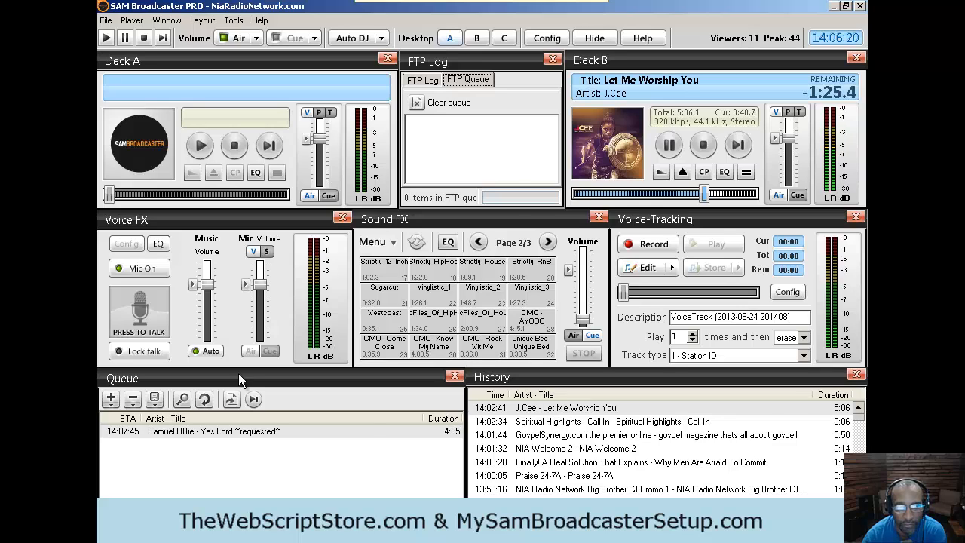
mouse_move(440, 92)
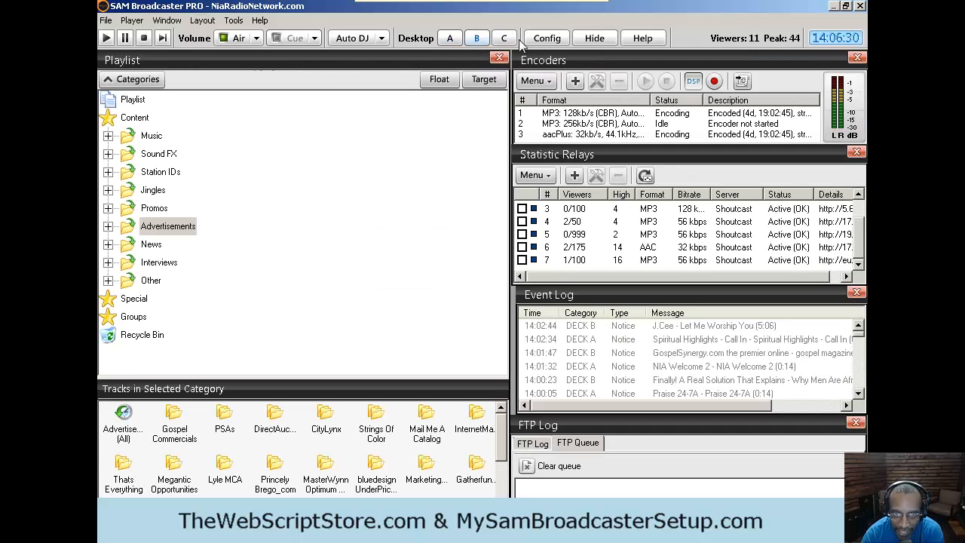
- Show desktop C and list the panels available to show or hide
left_click(503, 37)
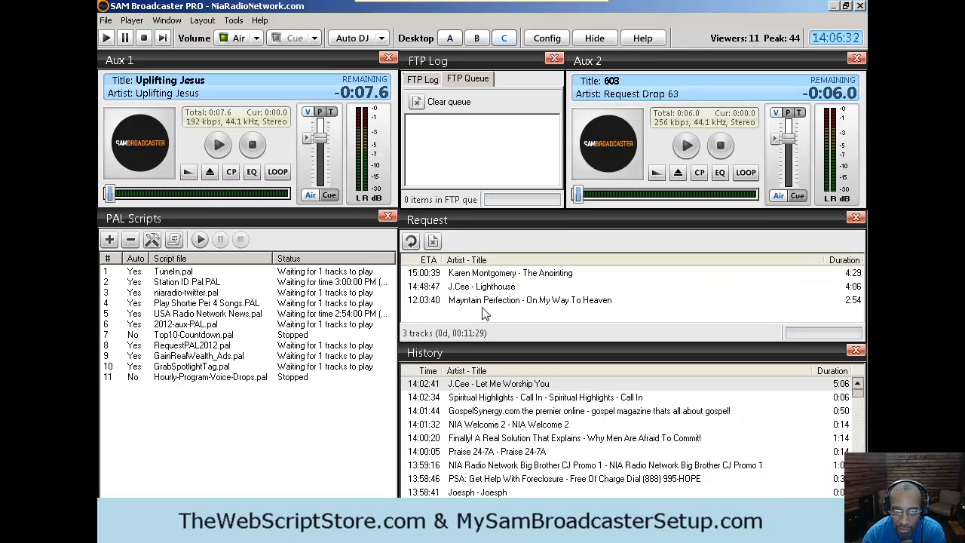
mouse_move(680, 341)
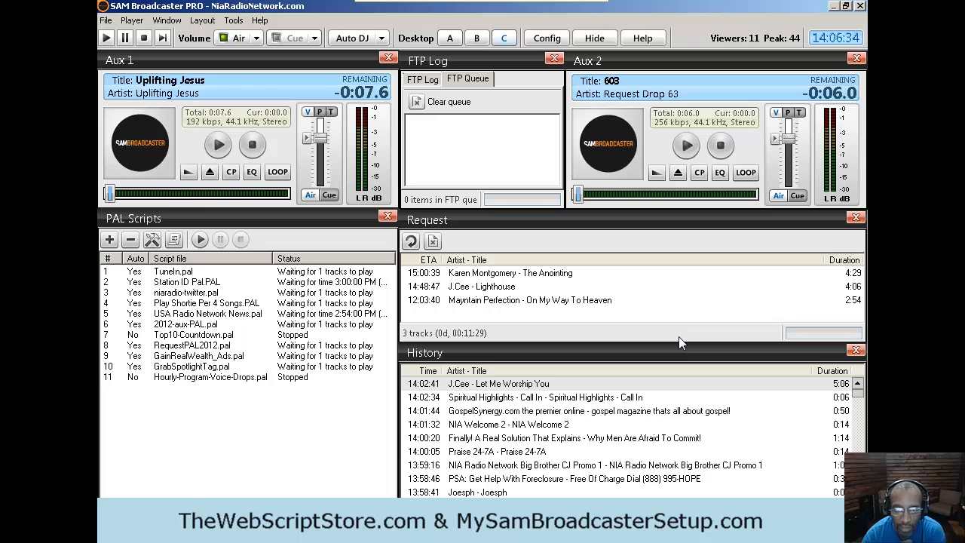
mouse_move(322, 393)
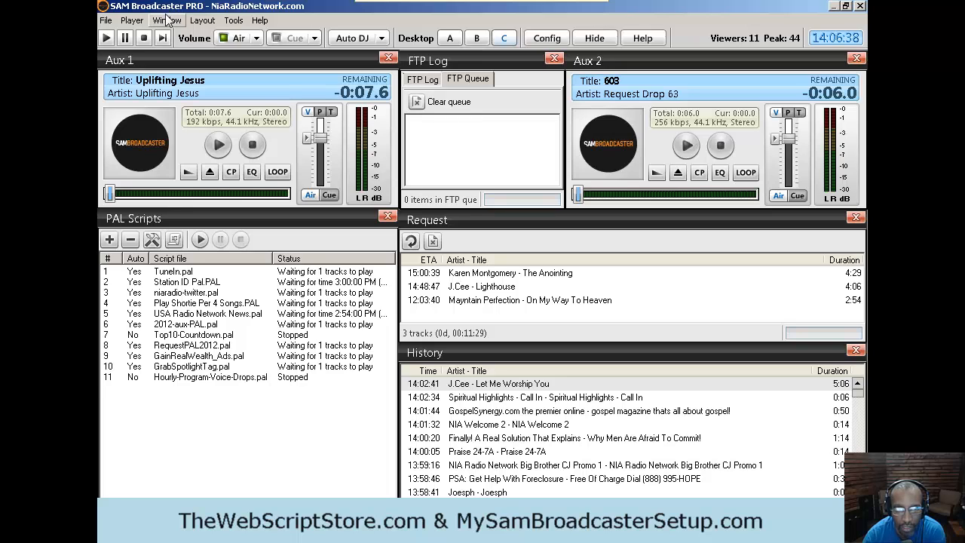
left_click(168, 20)
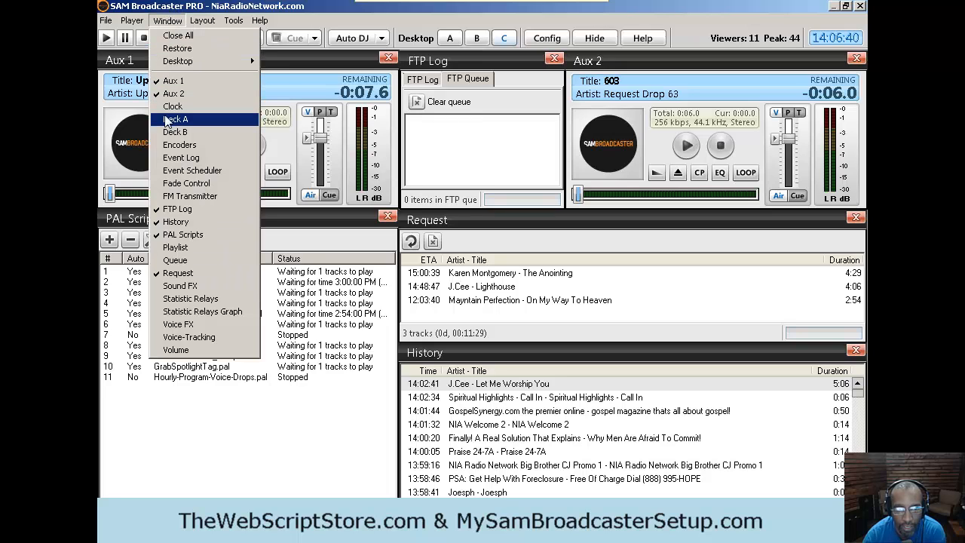
mouse_move(189, 337)
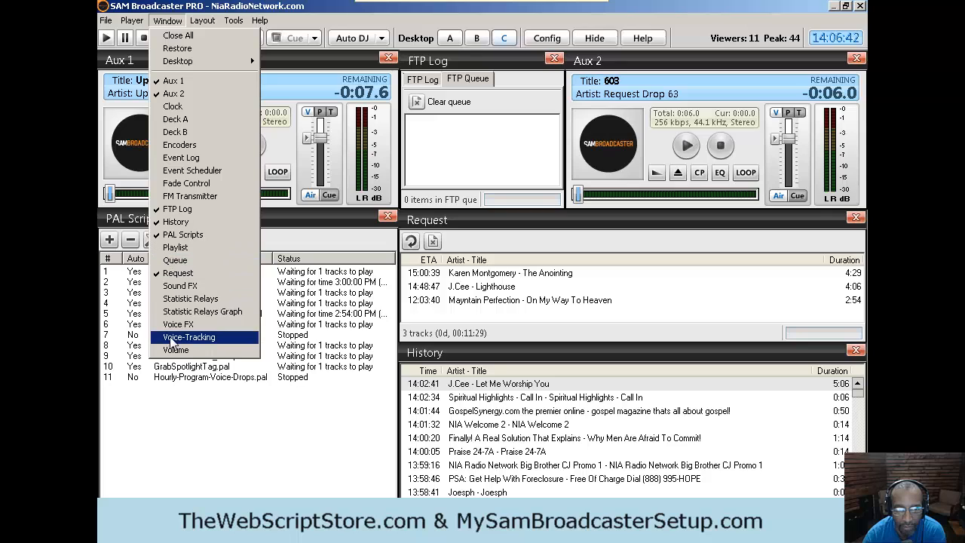
mouse_move(177, 36)
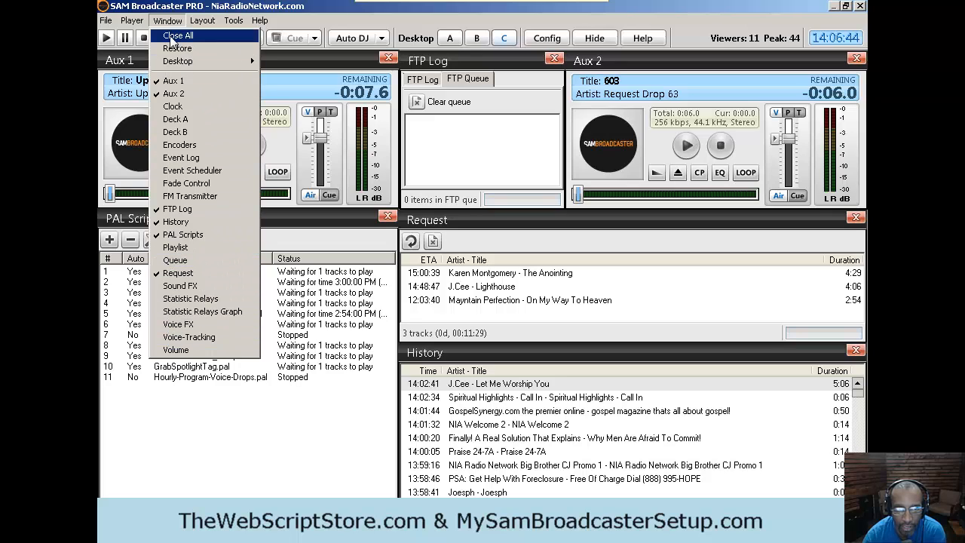
mouse_move(321, 407)
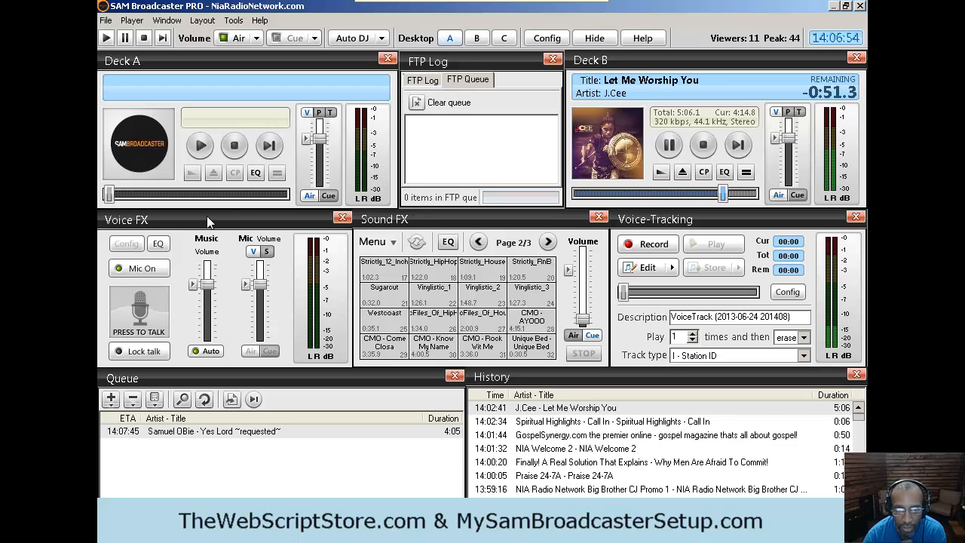
mouse_move(144, 309)
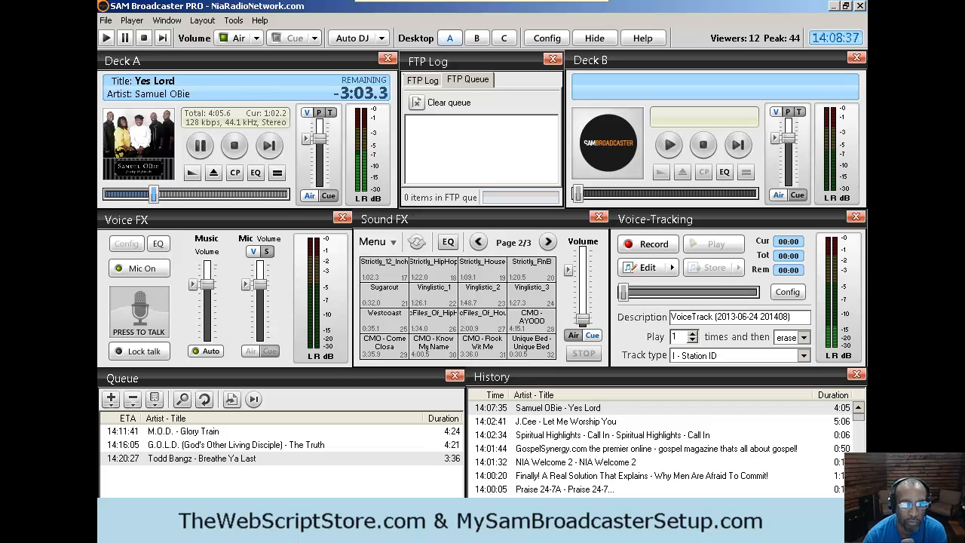
mouse_move(360, 247)
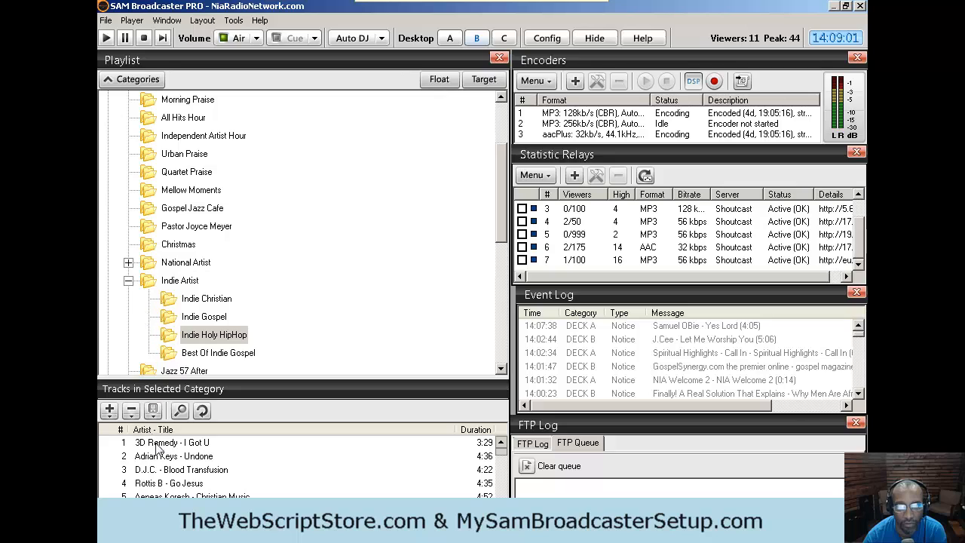
mouse_move(272, 381)
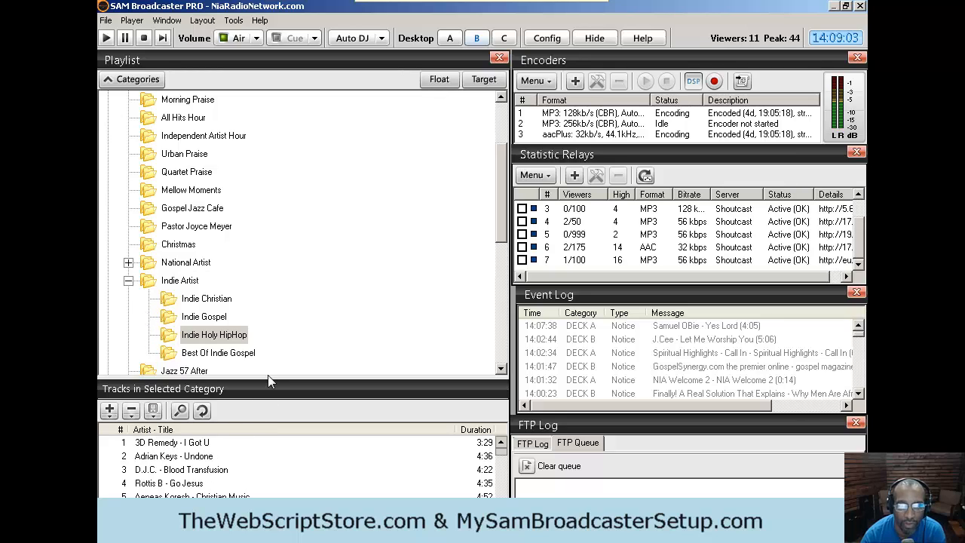
mouse_move(266, 387)
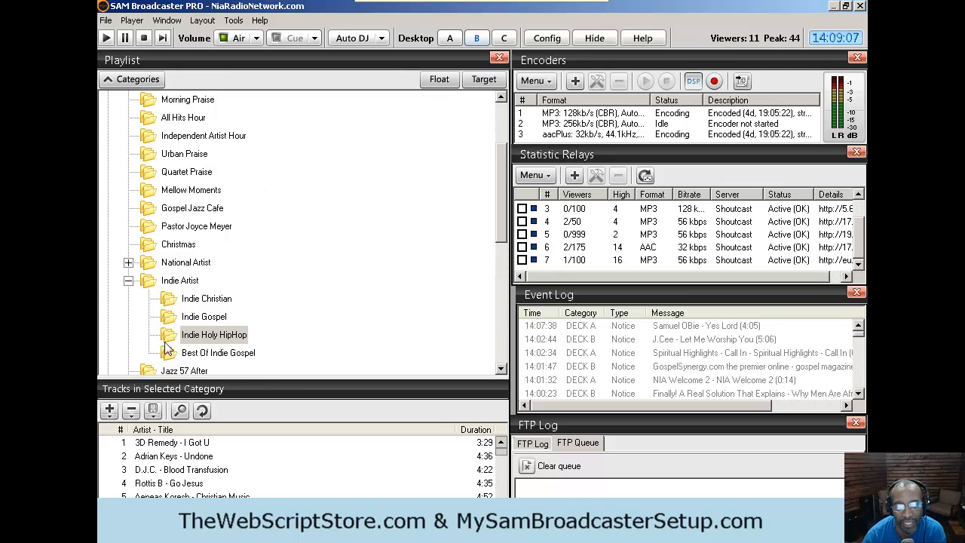
mouse_move(343, 317)
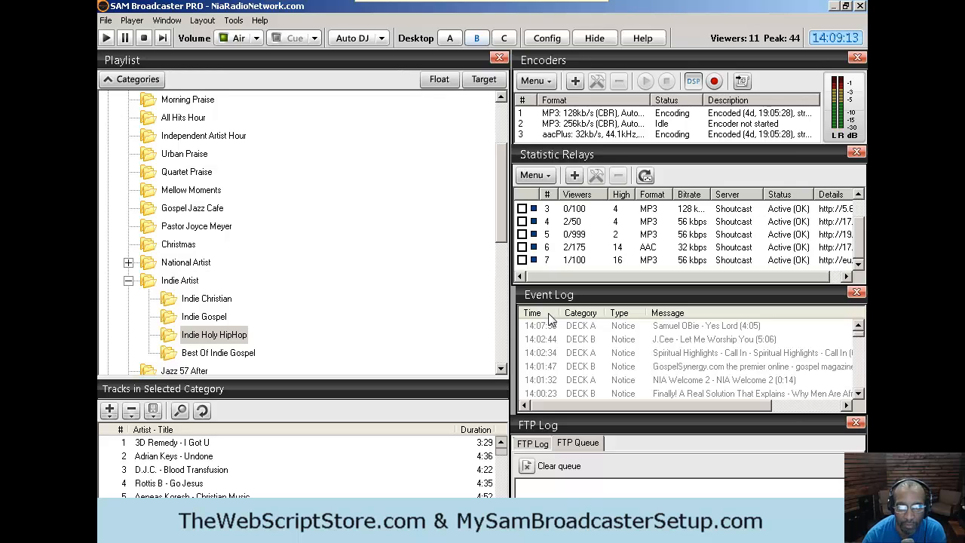
mouse_move(520, 338)
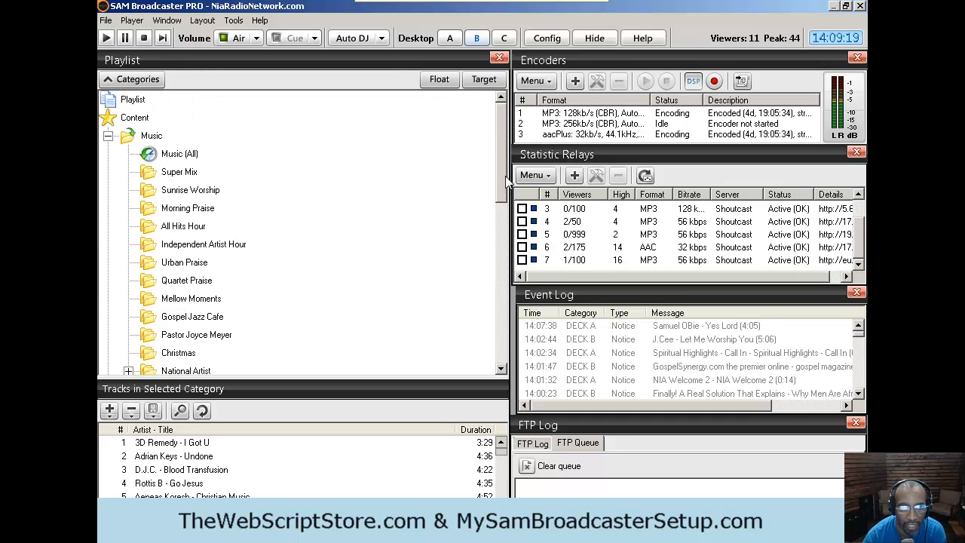
- Collapse Indie Artist, expand Station IDs and list the Basic IDs tracks
scroll("down", 3)
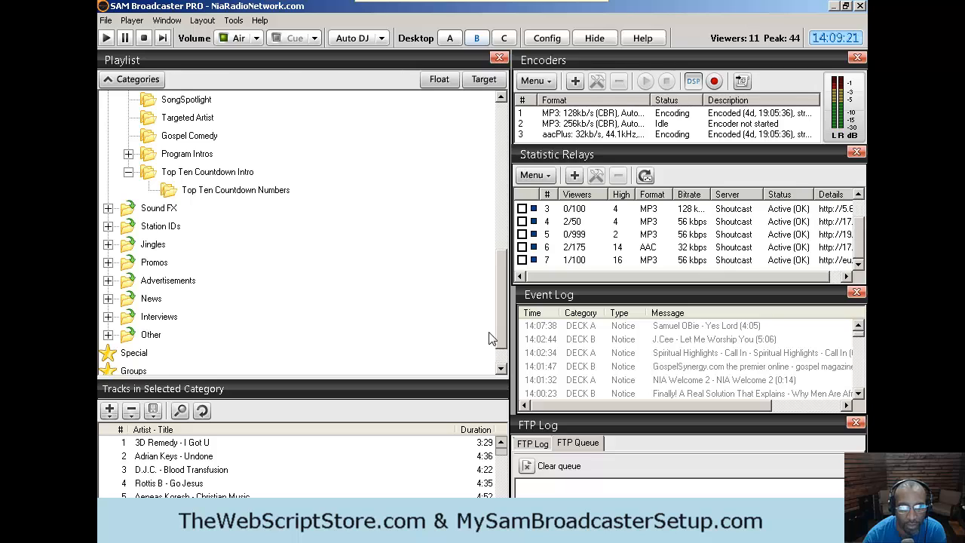
mouse_move(485, 290)
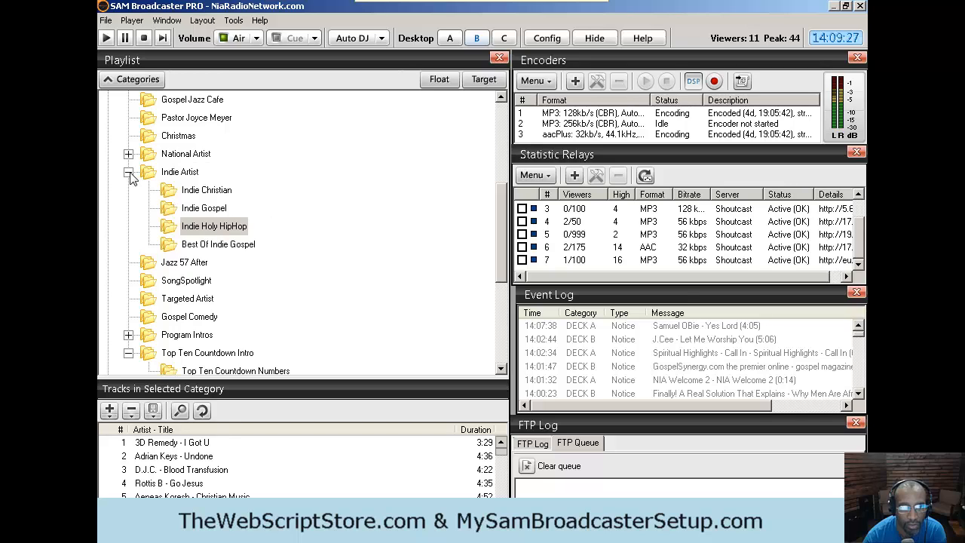
left_click(128, 172)
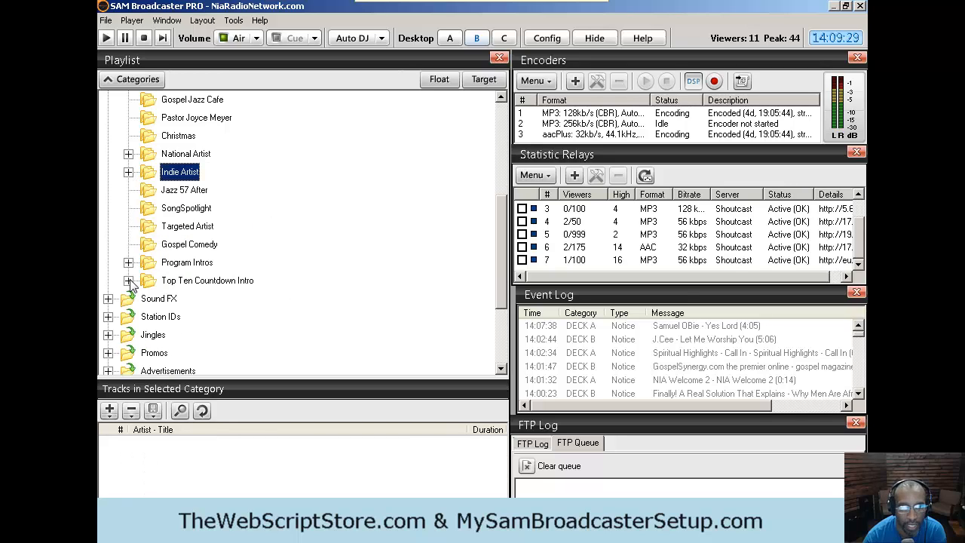
scroll("down", 3)
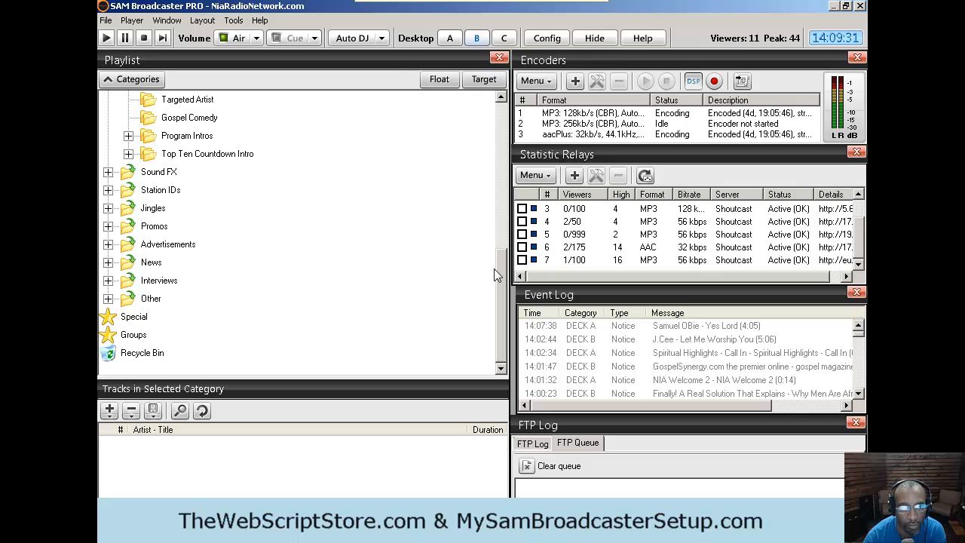
left_click(107, 190)
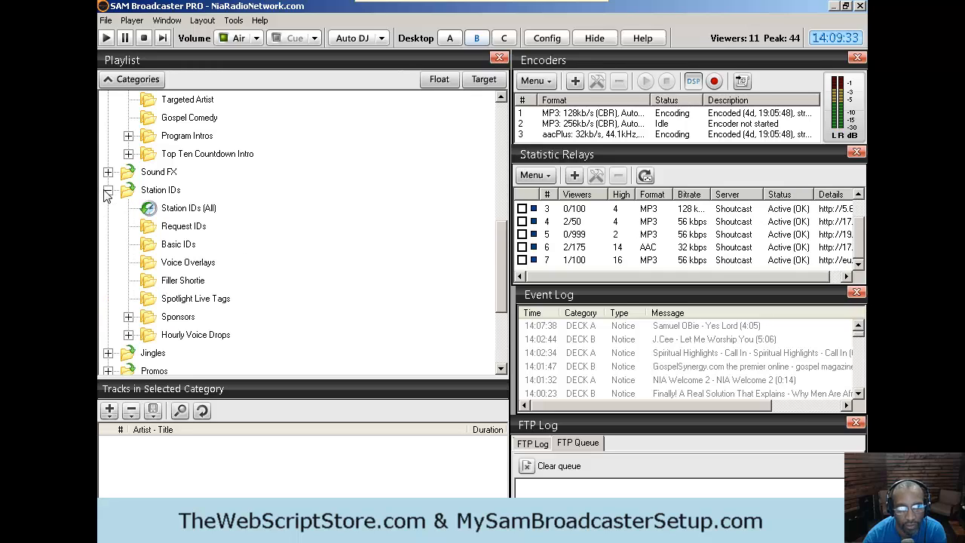
left_click(178, 243)
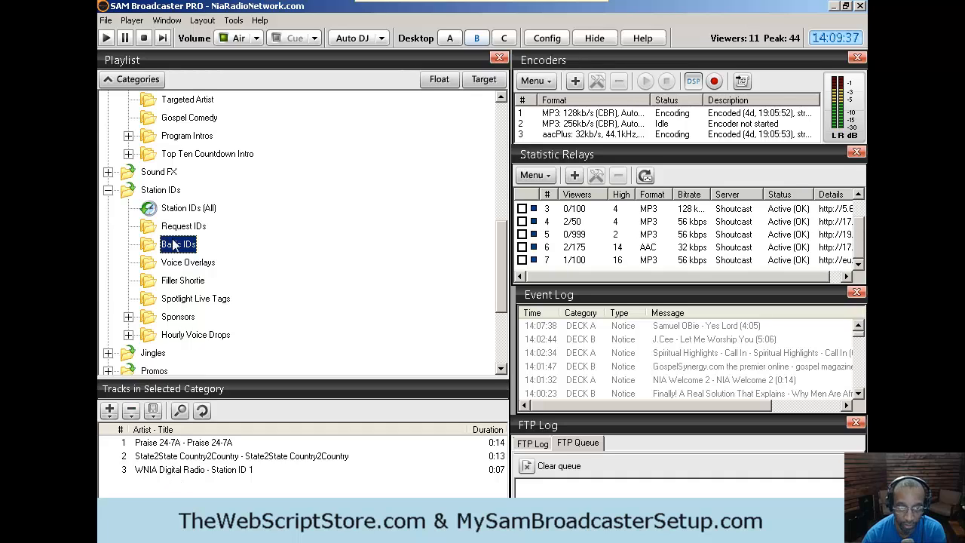
- Collapse Station IDs to list its subfolders, and collapse the Music category
left_click(108, 190)
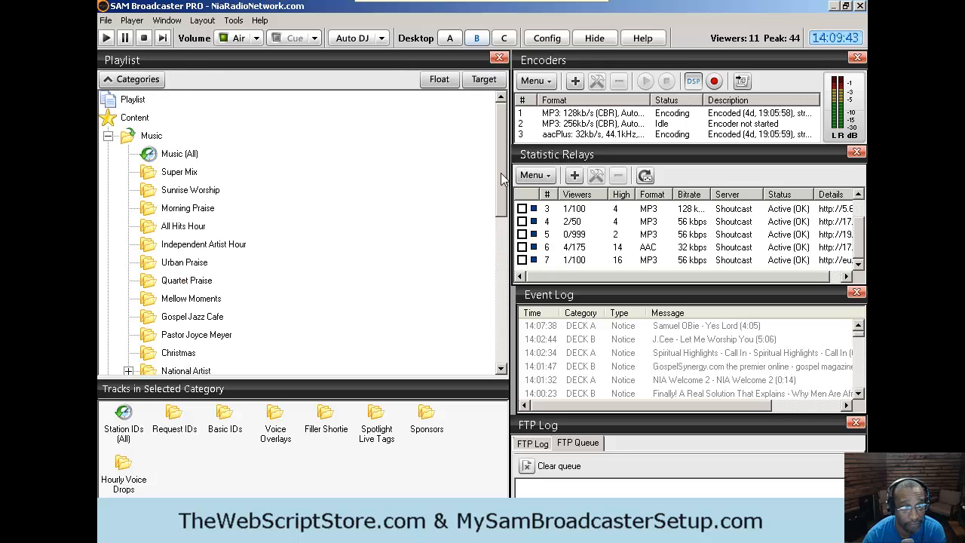
left_click(108, 135)
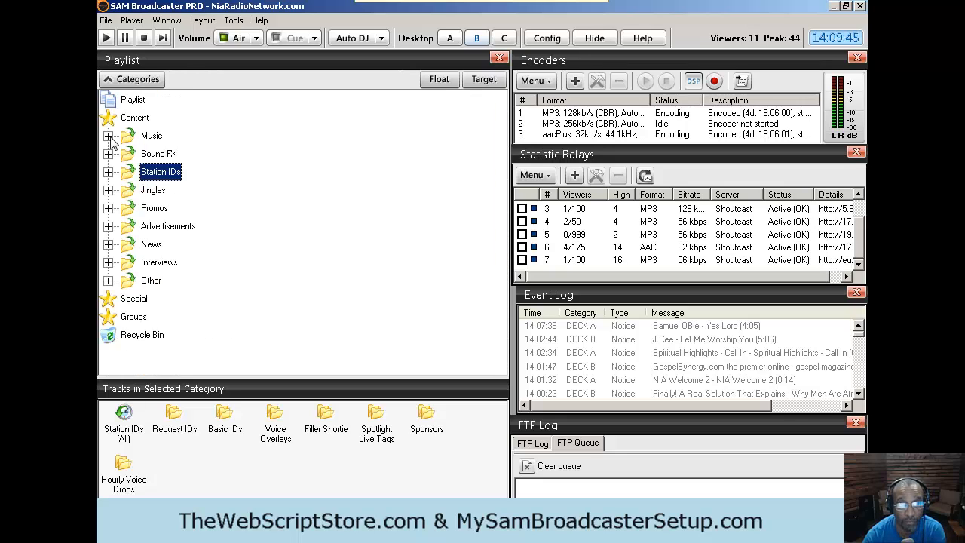
mouse_move(115, 217)
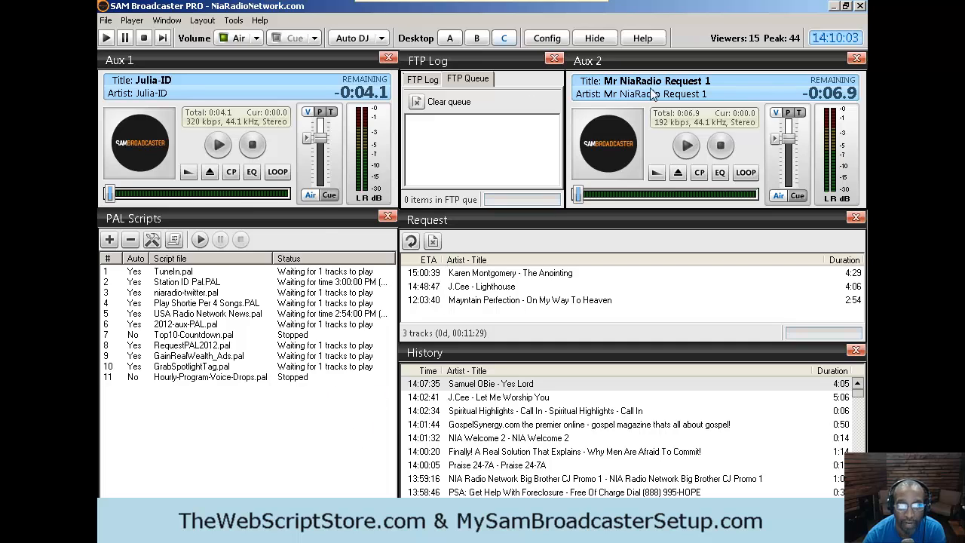
mouse_move(468, 145)
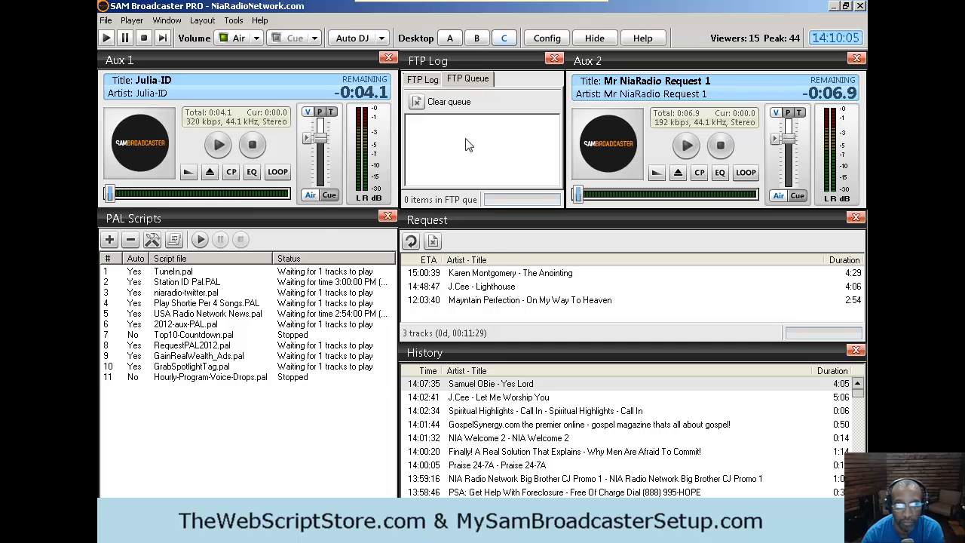
mouse_move(470, 350)
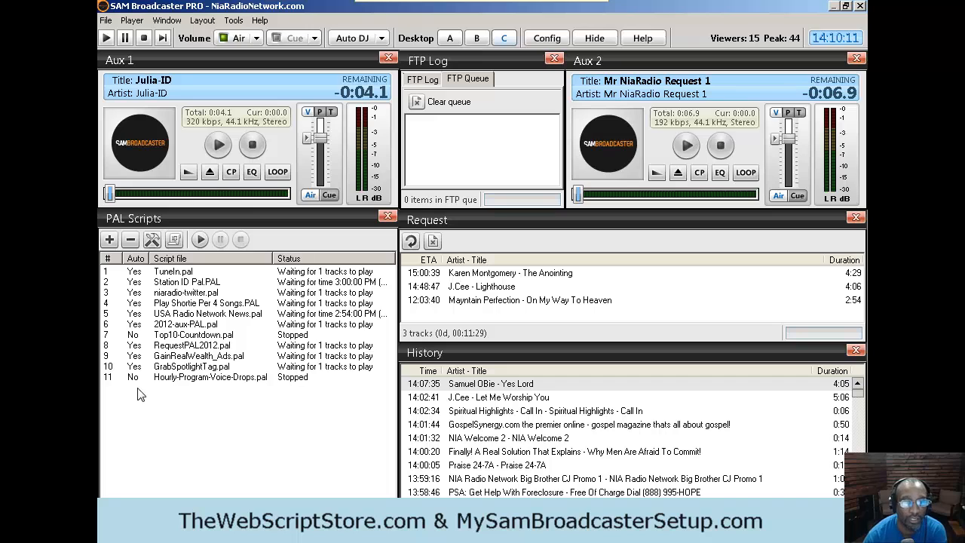
mouse_move(200, 298)
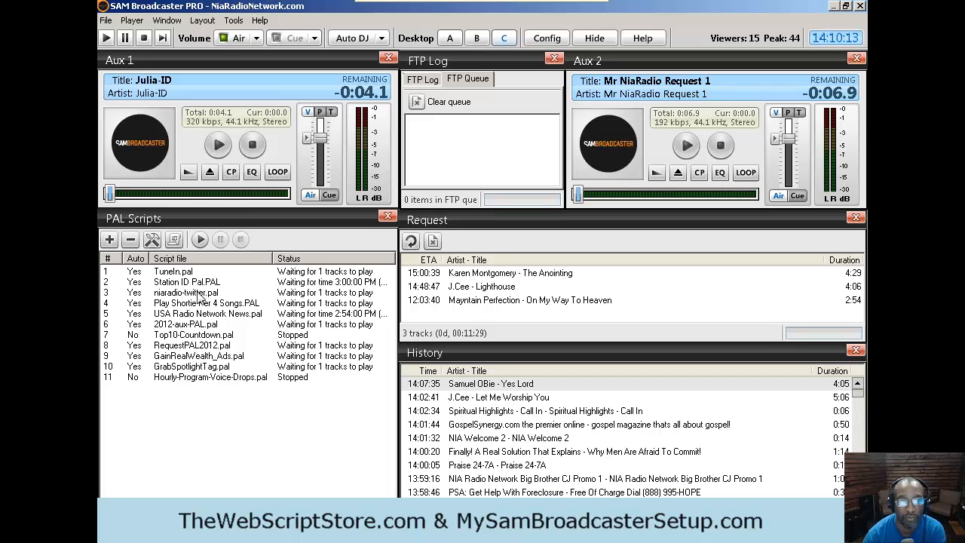
mouse_move(202, 324)
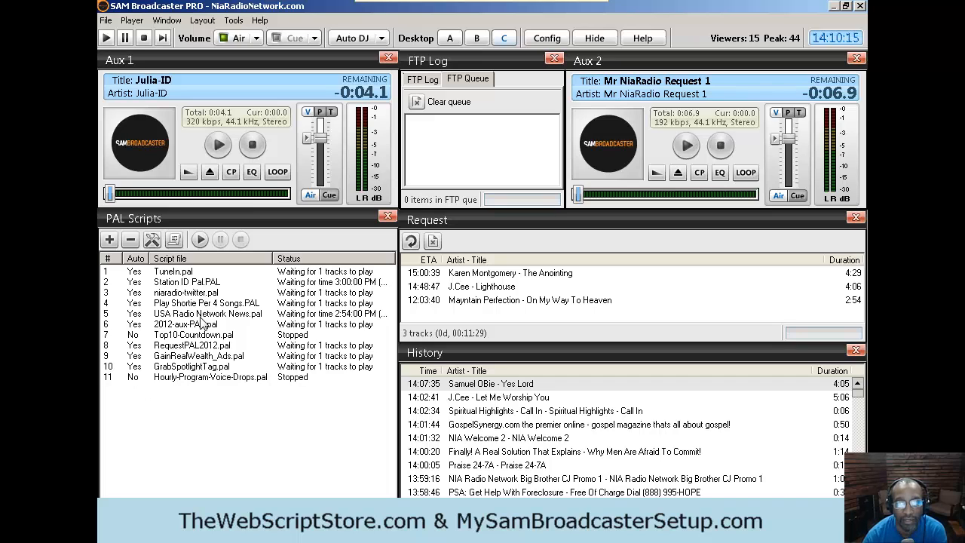
mouse_move(192, 358)
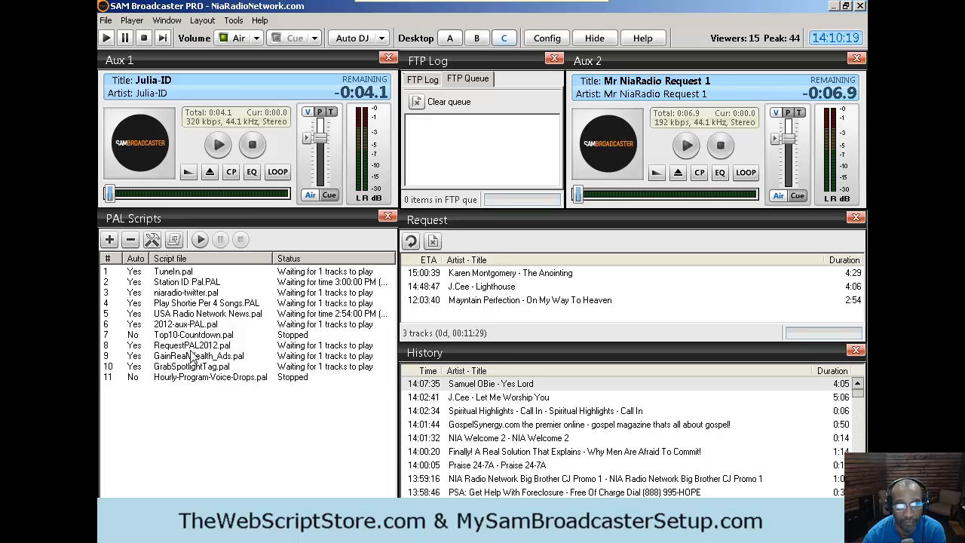
- Glance at the Auto DJ mode options, then switch through desktop B to desktop A
left_click(355, 37)
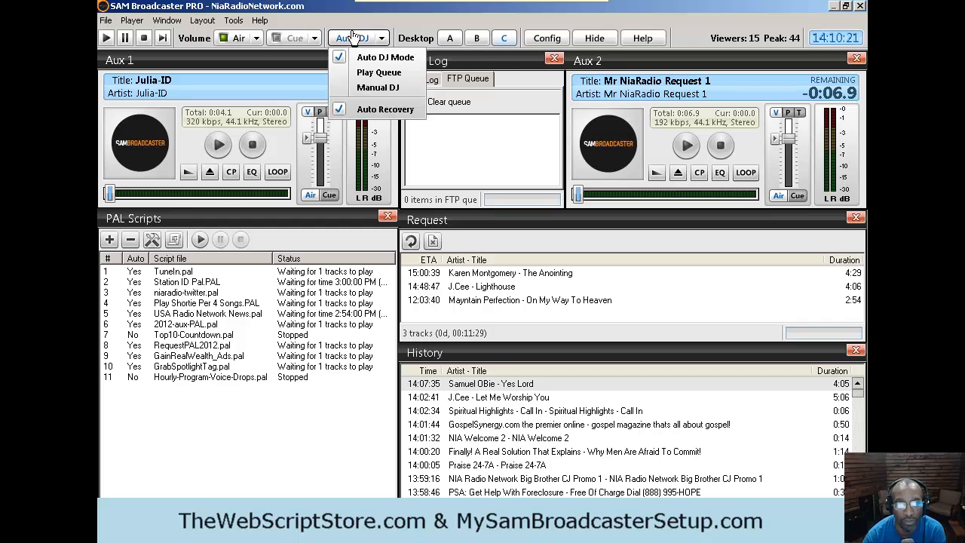
left_click(476, 38)
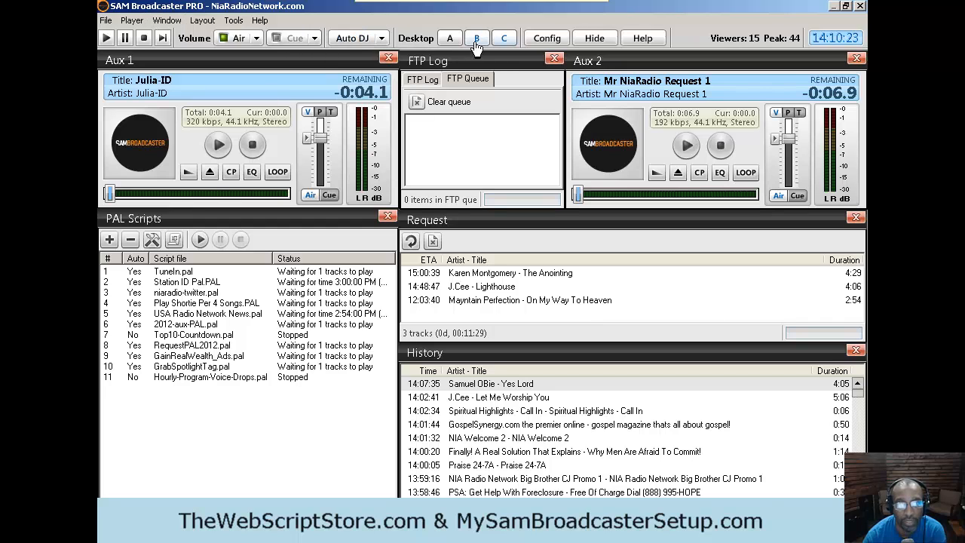
left_click(450, 38)
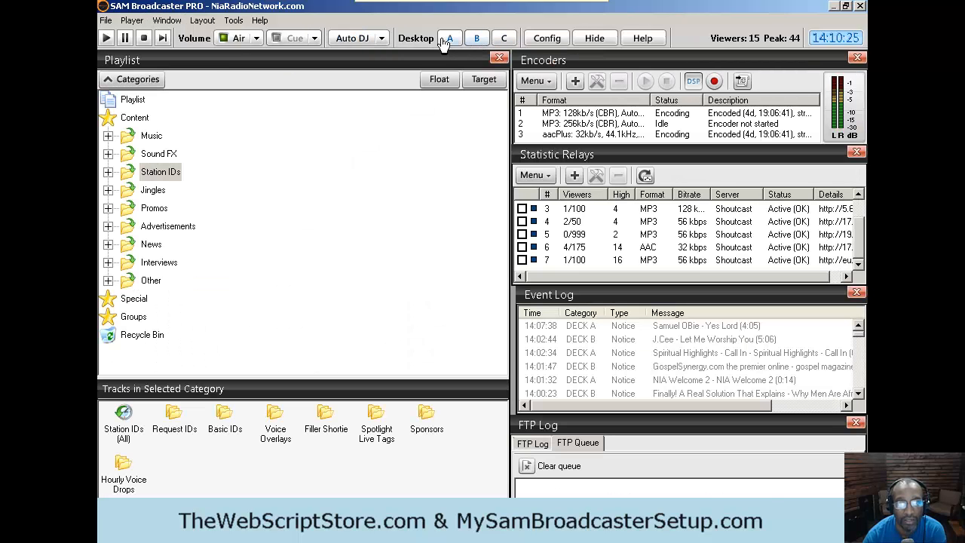
left_click(449, 38)
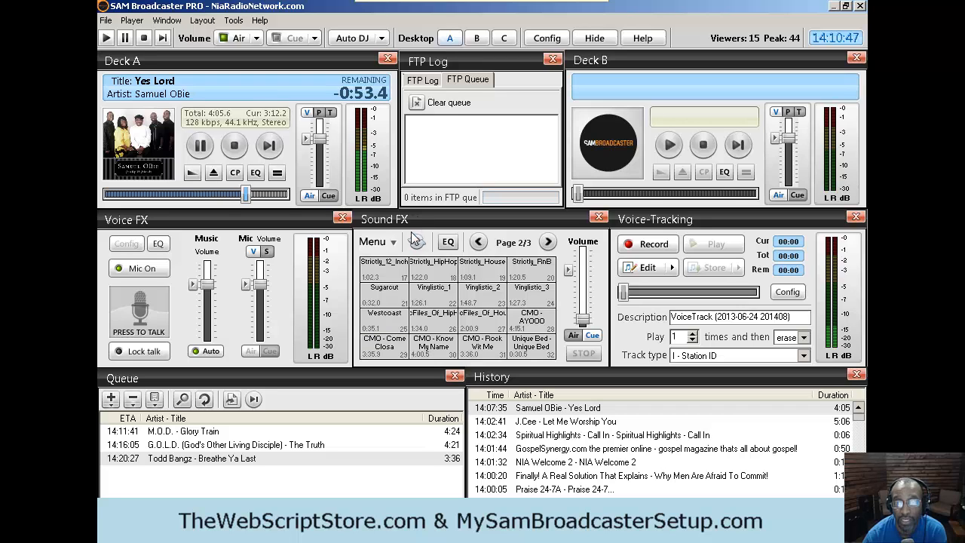
mouse_move(406, 107)
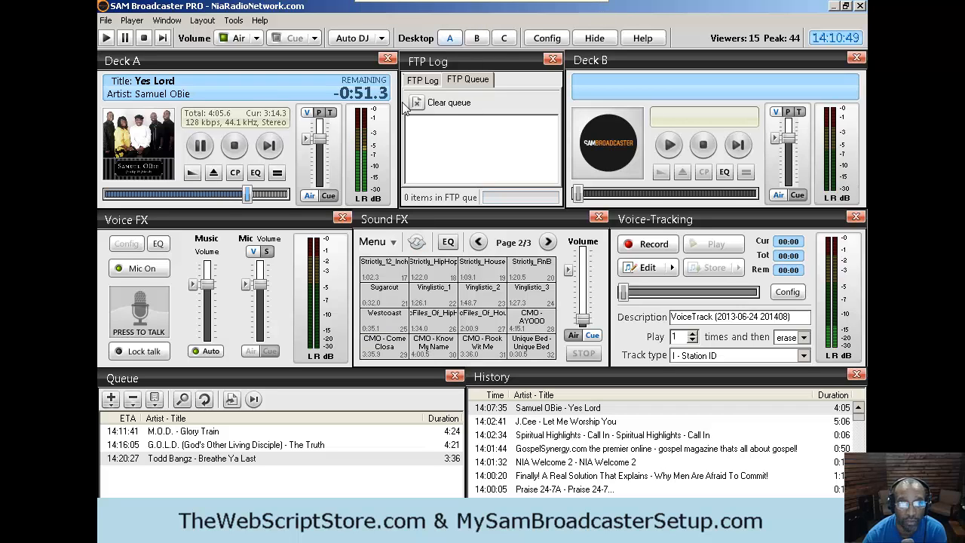